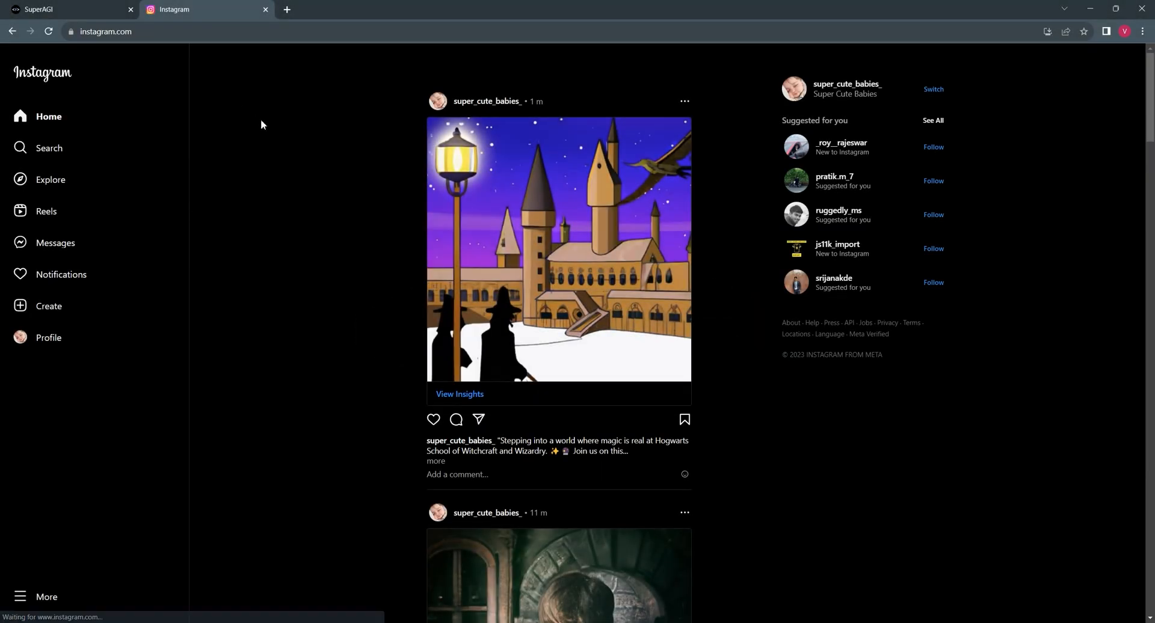
- View the Hogwarts image post in full on Instagram, then switch back to SuperAGI
{"action": "left_click", "coordinate": [558, 249]}
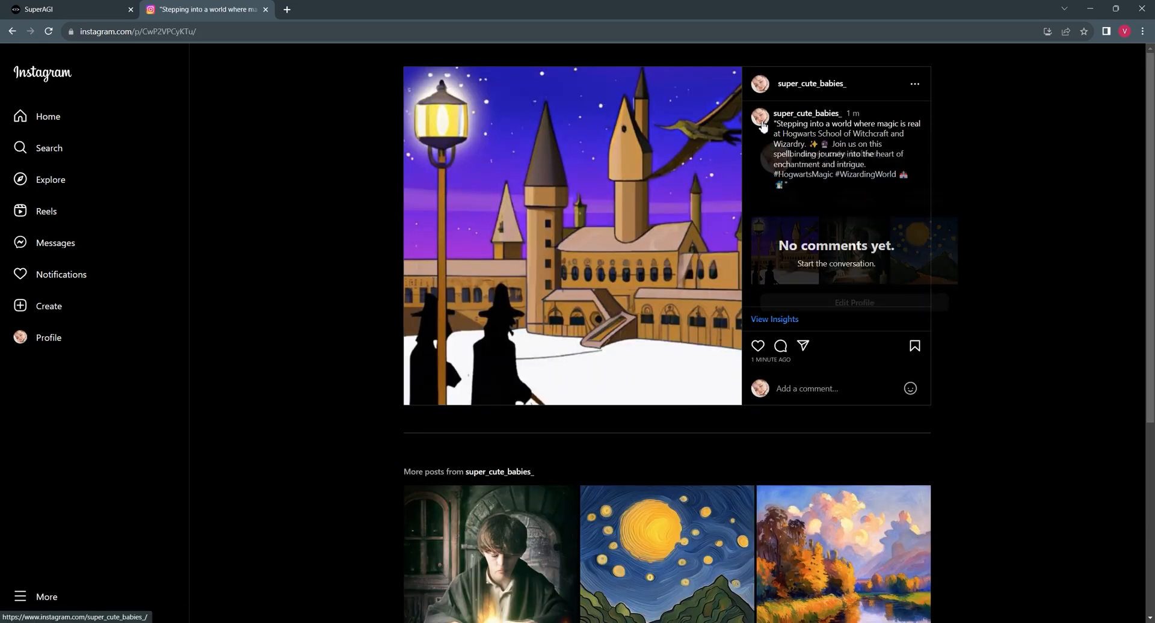
{"action": "left_click", "coordinate": [66, 9]}
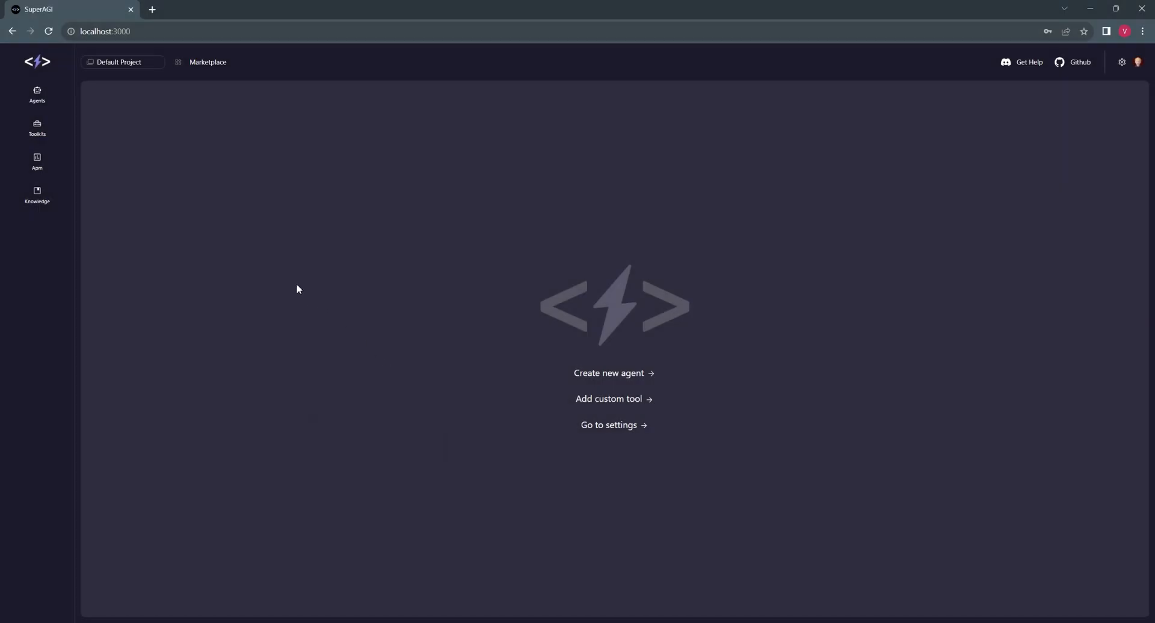
- Save the Instagram Toolkit configuration with its Meta access token and Facebook page ID
{"action": "left_click", "coordinate": [37, 126]}
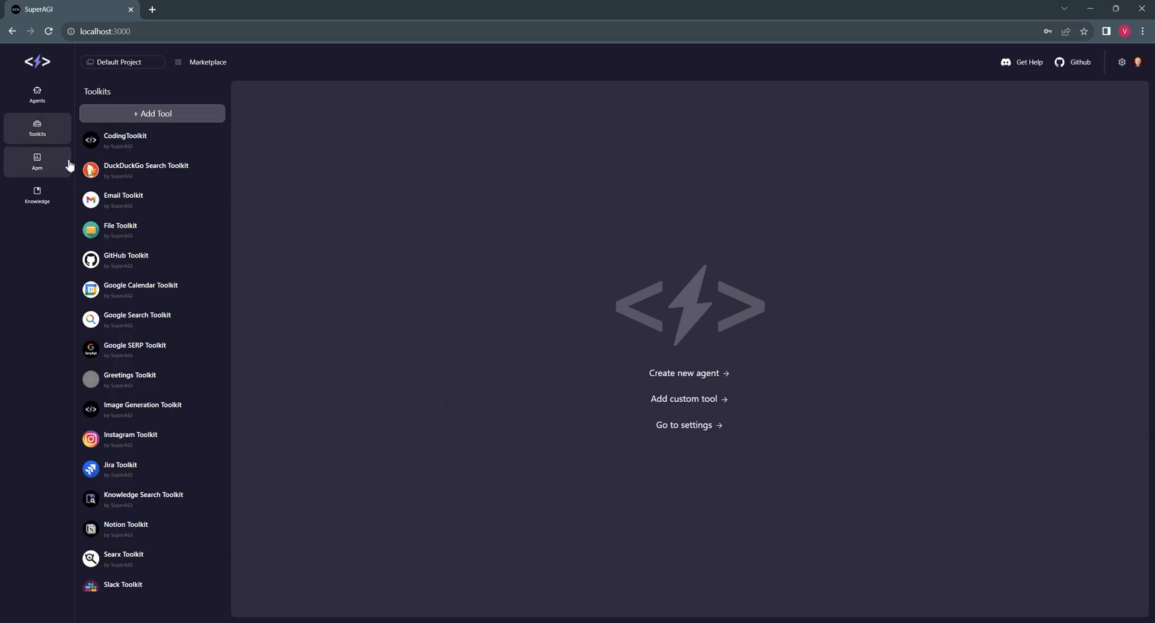
{"action": "left_click", "coordinate": [130, 438]}
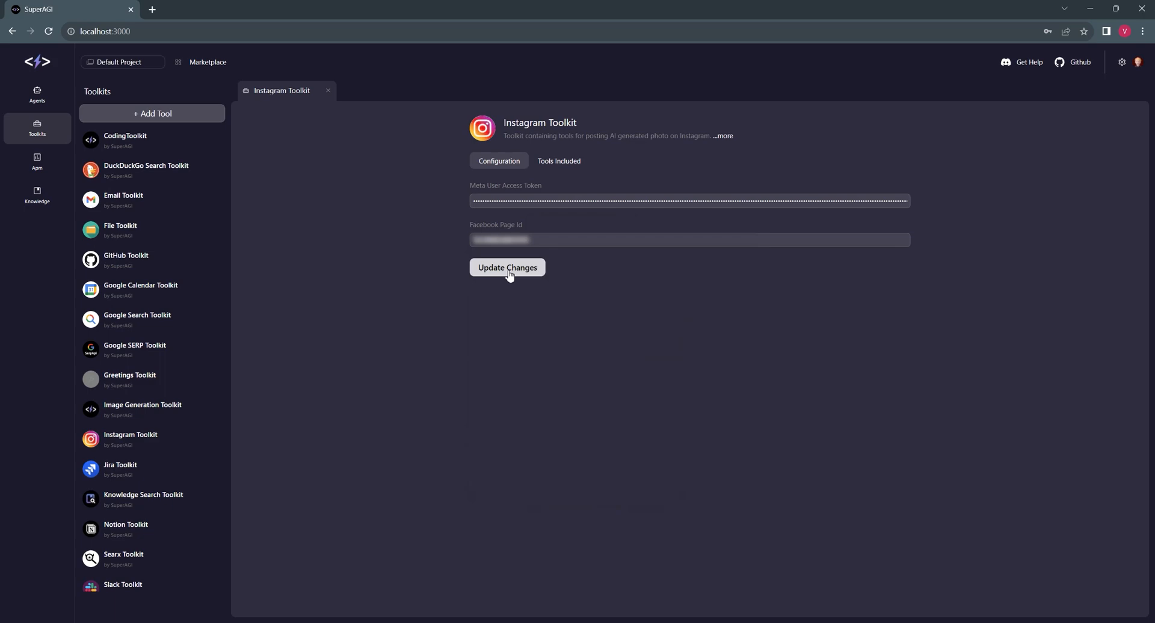
{"action": "left_click", "coordinate": [506, 267]}
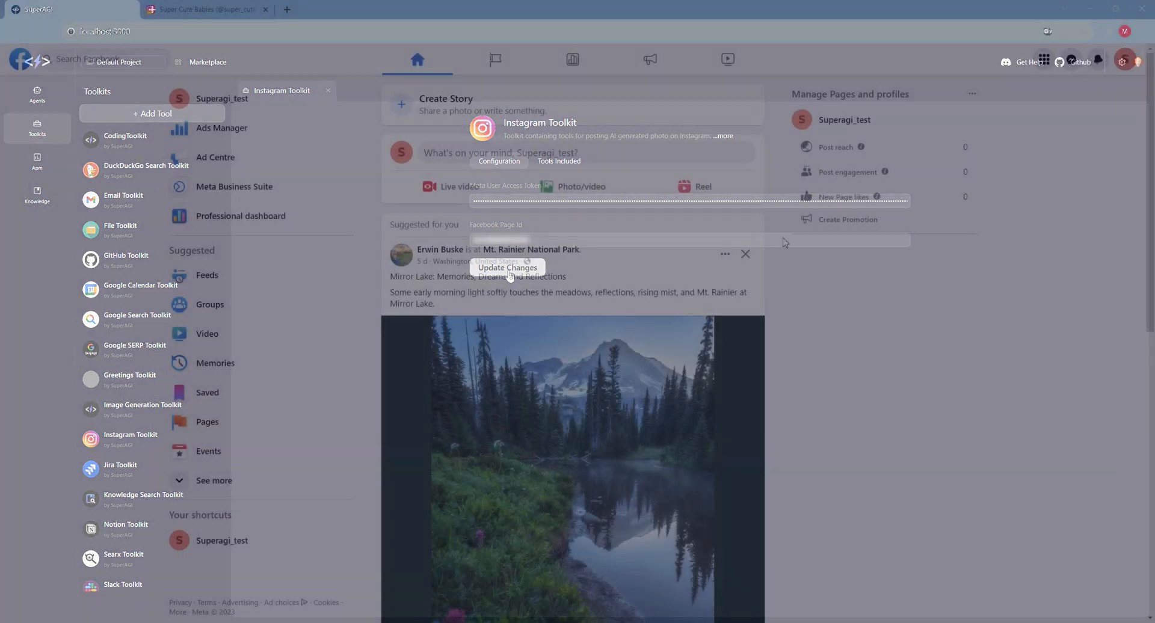
- Reach the Facebook page's linked accounts settings and start connecting an Instagram account
{"action": "left_click", "coordinate": [1125, 60]}
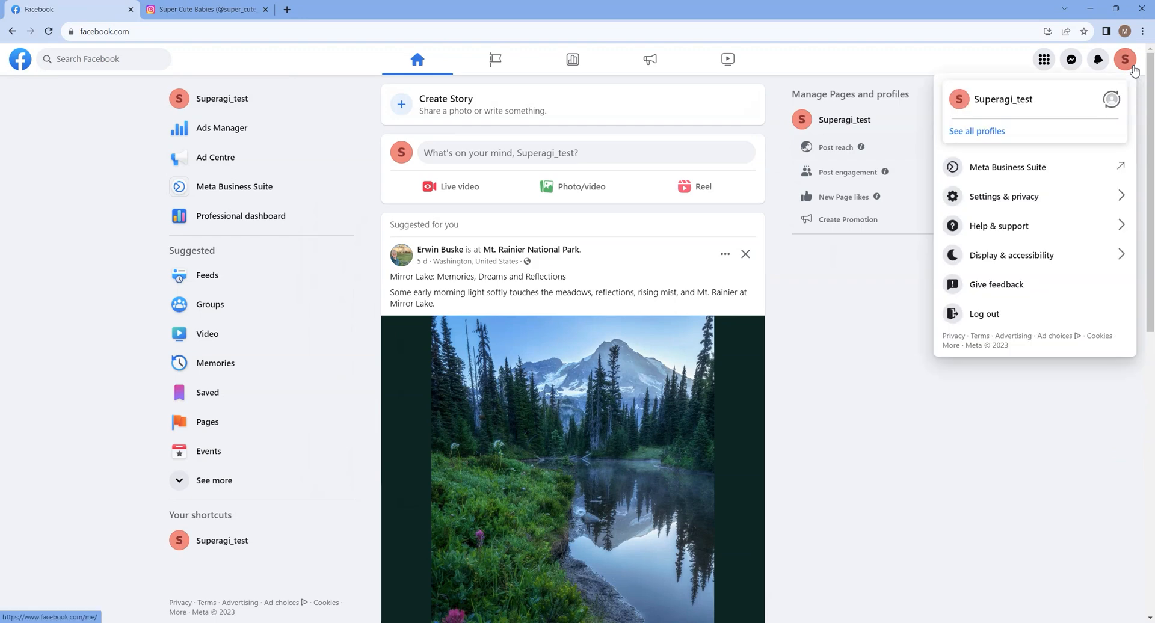
{"action": "left_click", "coordinate": [1003, 196]}
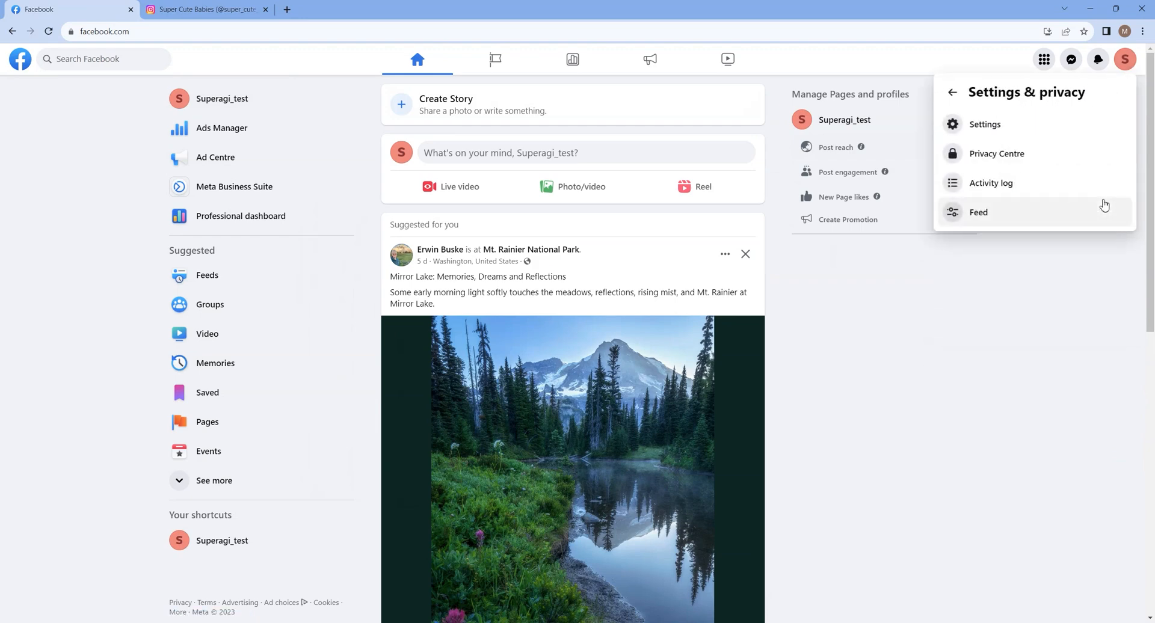
{"action": "left_click", "coordinate": [986, 124]}
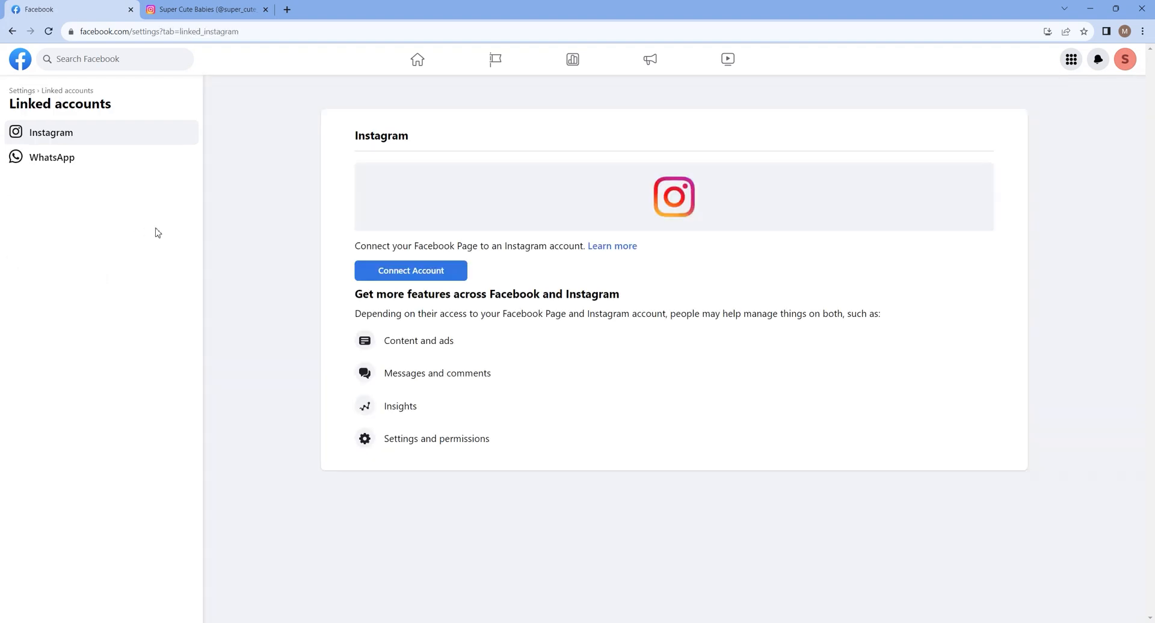
{"action": "left_click", "coordinate": [206, 9]}
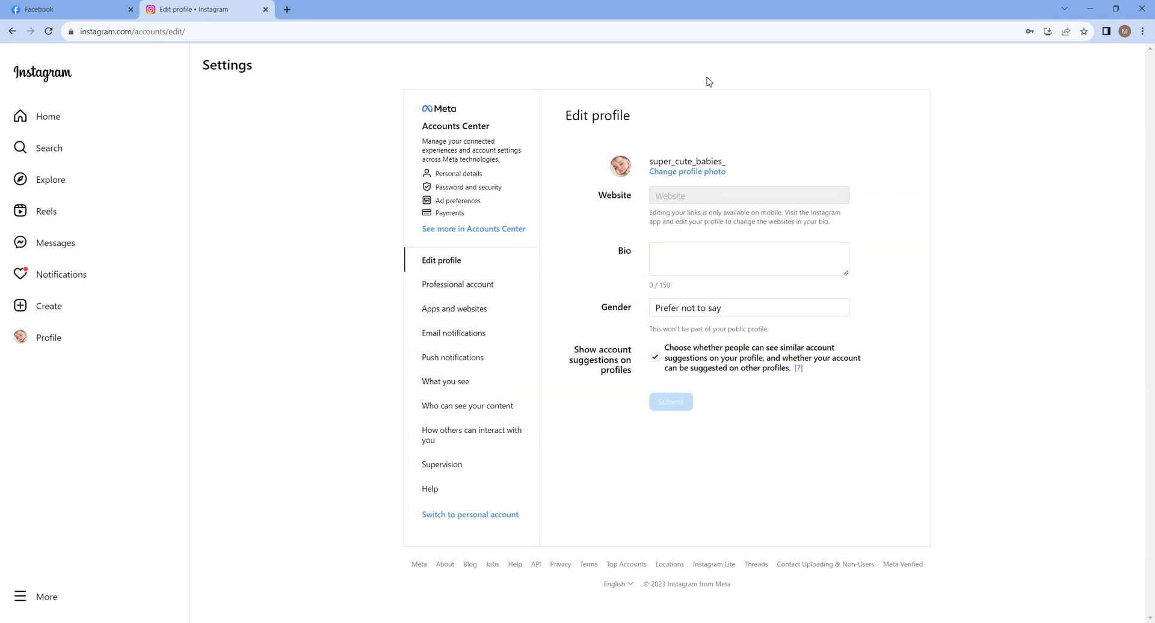
{"action": "mouse_move", "coordinate": [474, 499]}
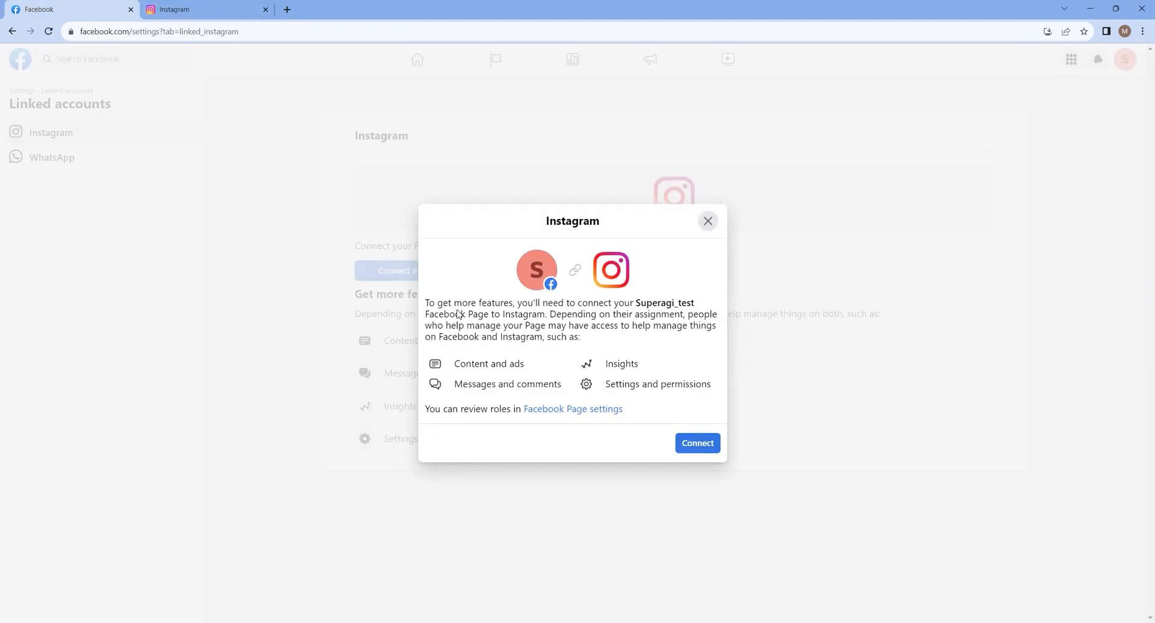
{"action": "left_click", "coordinate": [696, 443]}
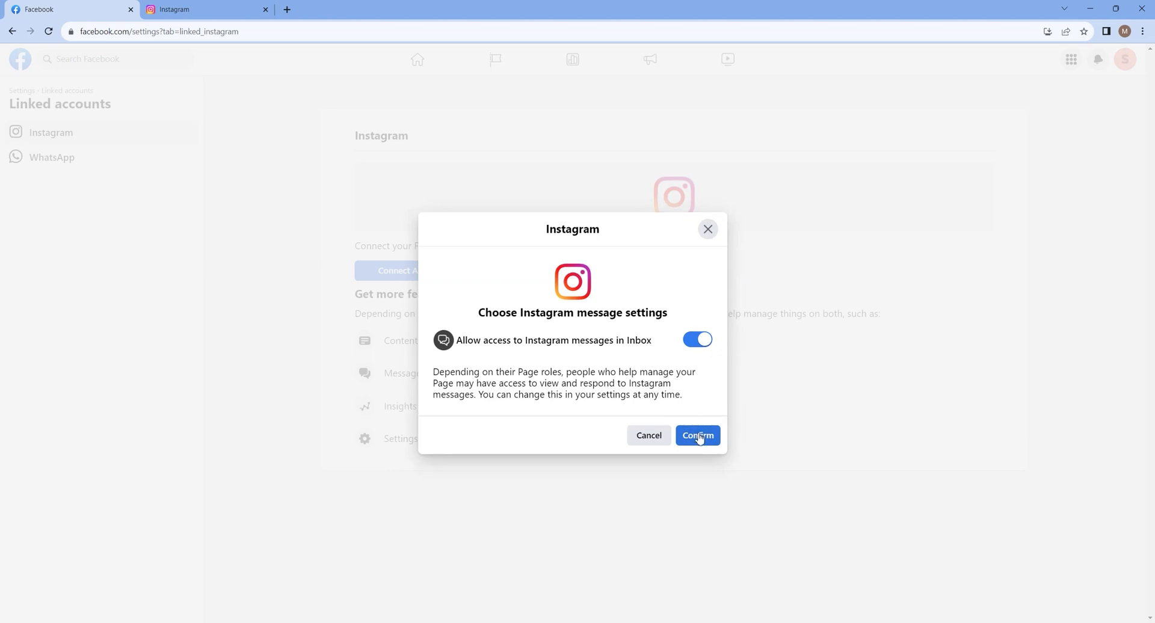
{"action": "left_click", "coordinate": [697, 436]}
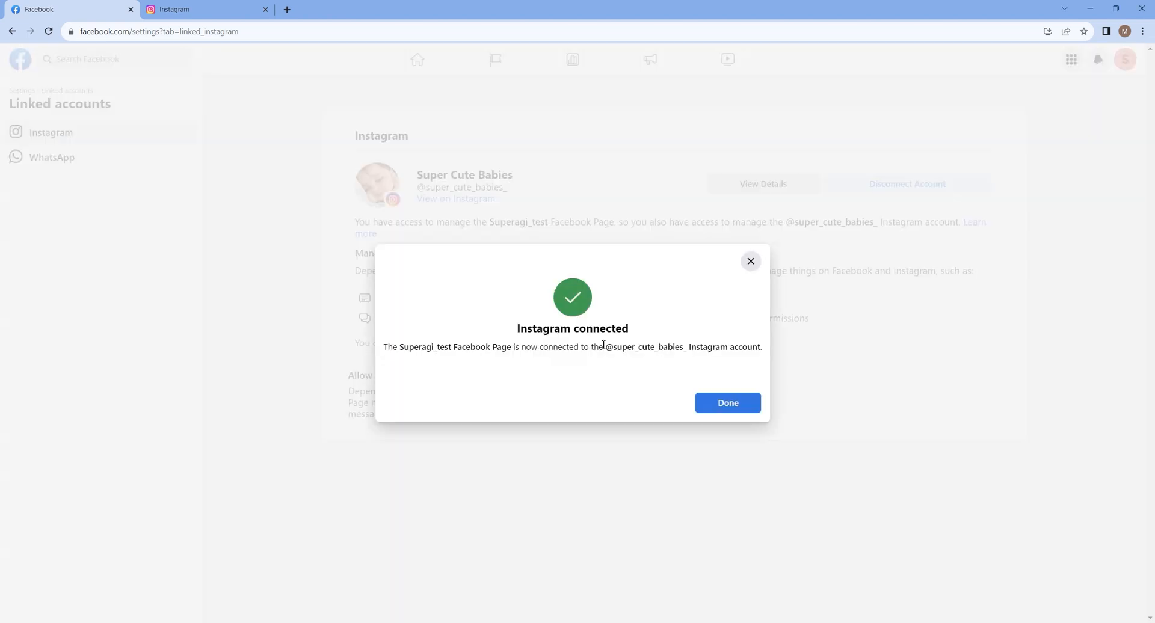
{"action": "left_click", "coordinate": [727, 403]}
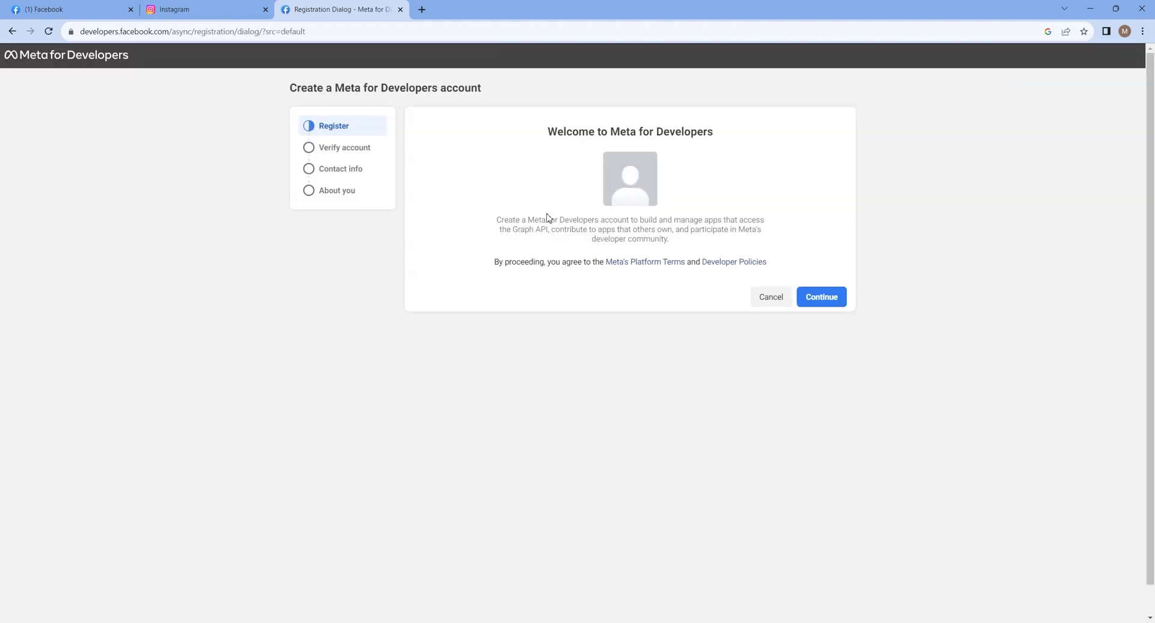
- Create a Business-type developer app named Super_cute_babies with the Other use case
{"action": "left_click", "coordinate": [821, 298]}
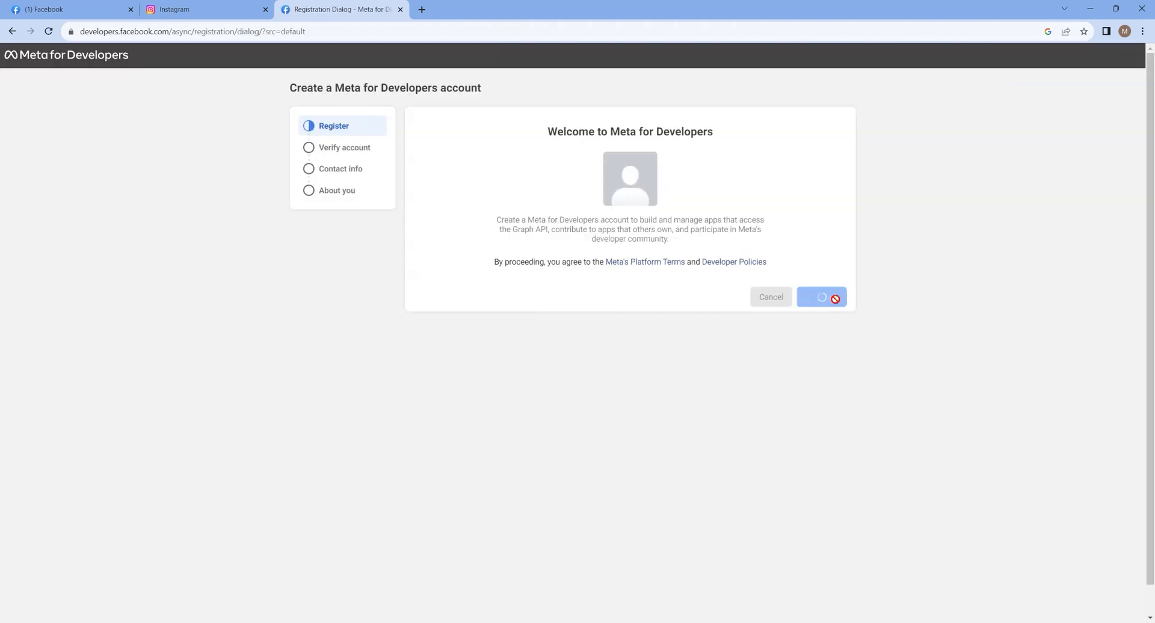
{"action": "left_click", "coordinate": [822, 302]}
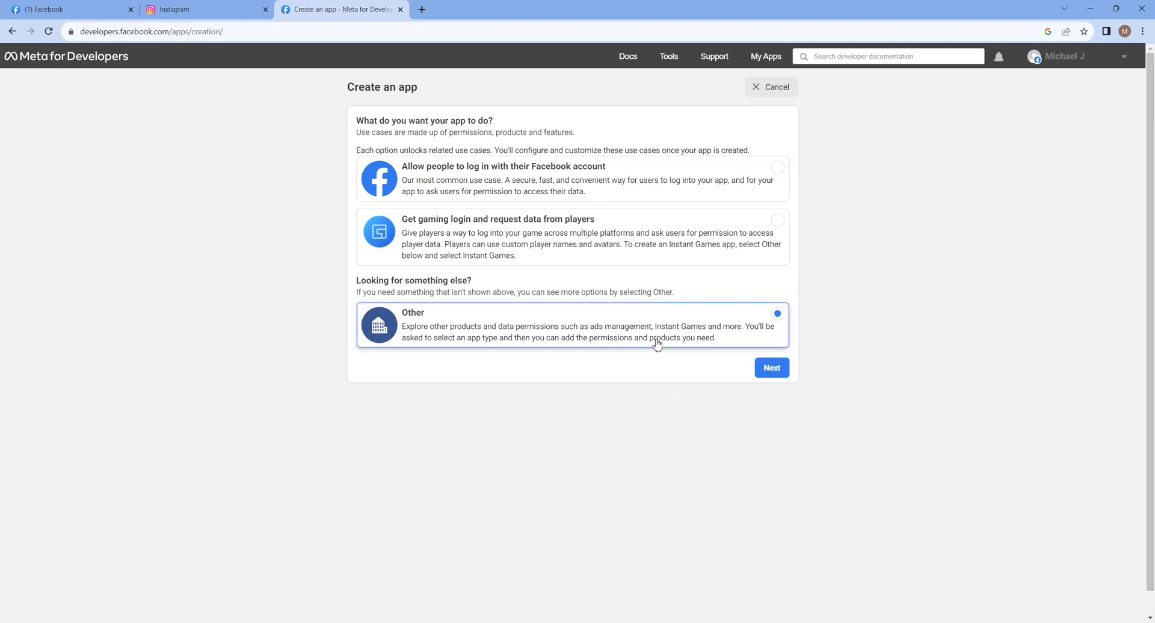
{"action": "left_click", "coordinate": [772, 369]}
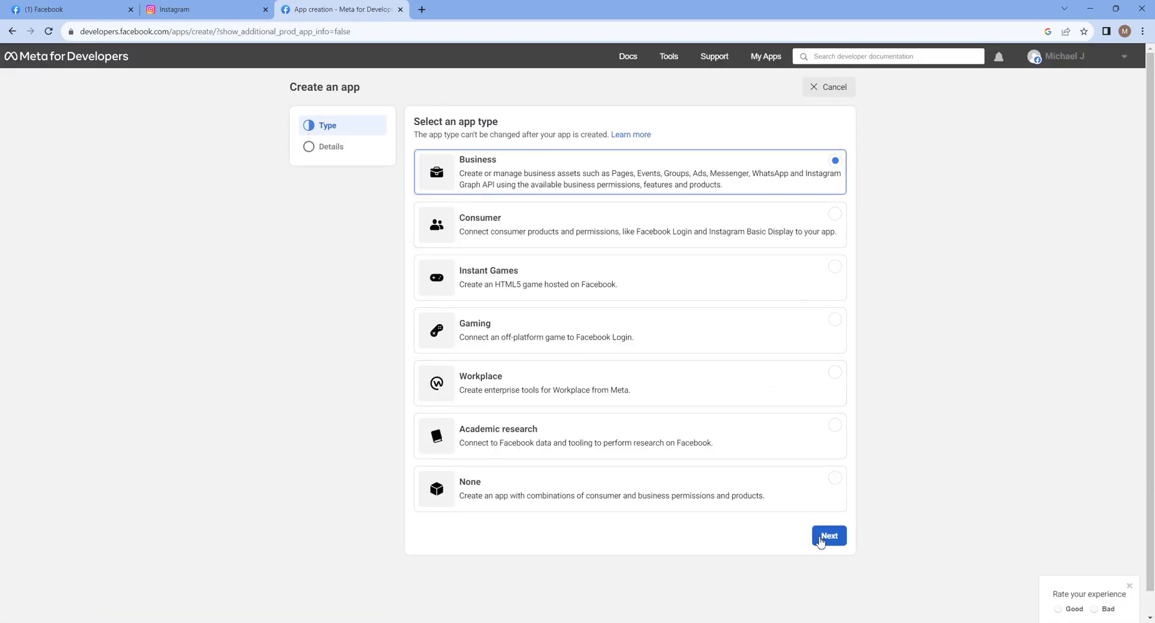
{"action": "left_click", "coordinate": [828, 536]}
{"action": "type", "text": "Super_cute_babies"}
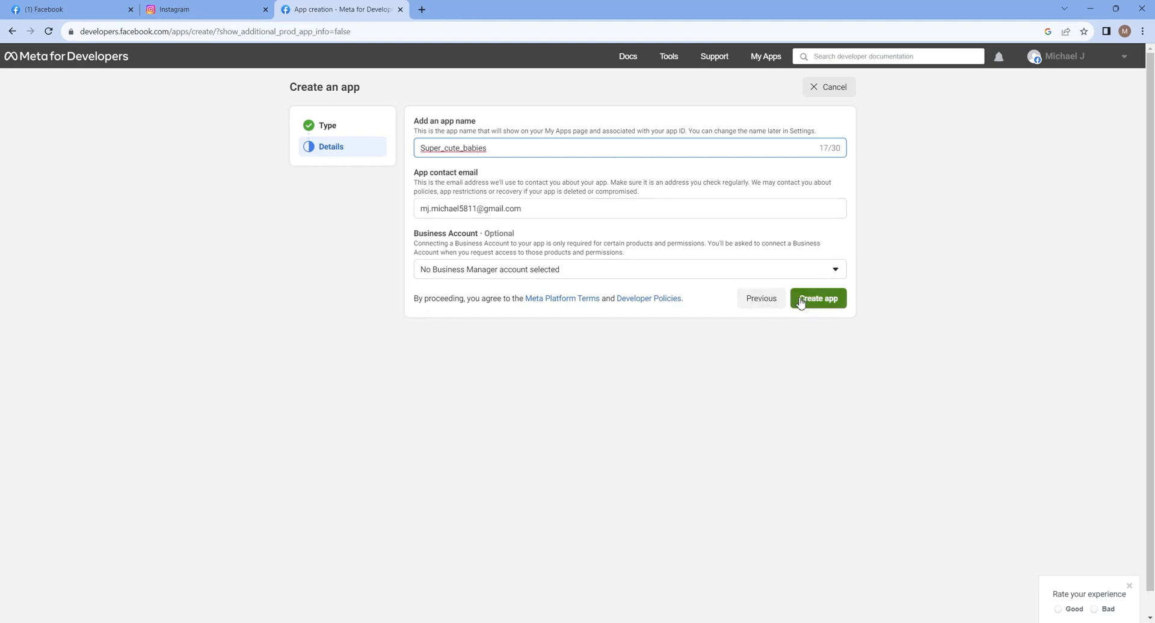
{"action": "left_click", "coordinate": [818, 299]}
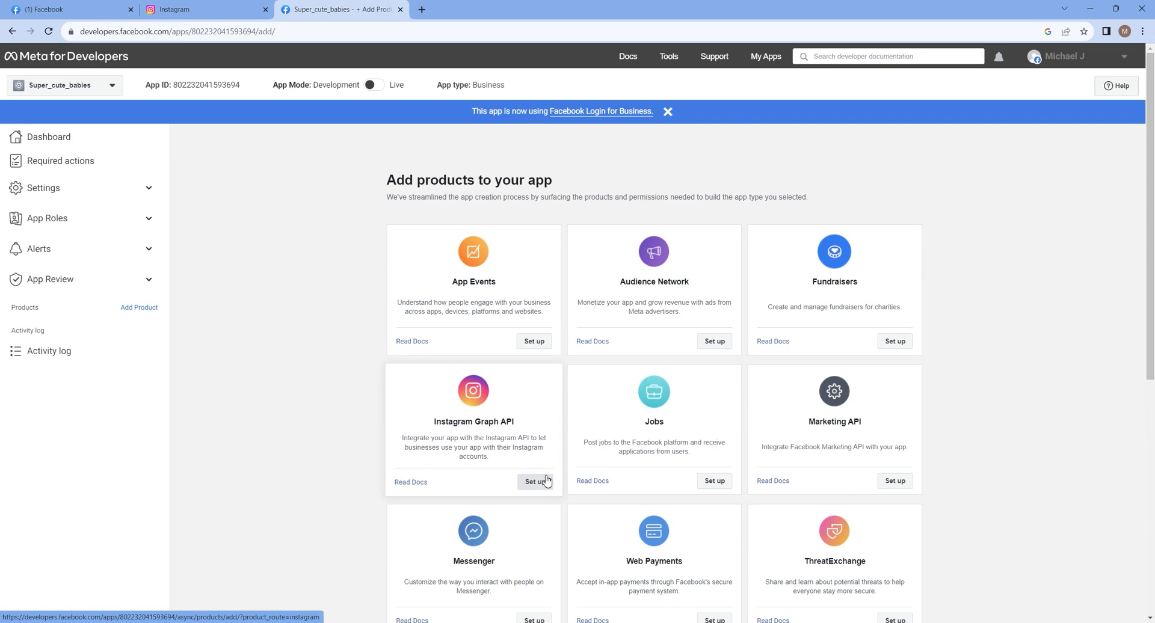
- View the Instagram Graph API Business API settings for the new app
{"action": "left_click", "coordinate": [533, 482]}
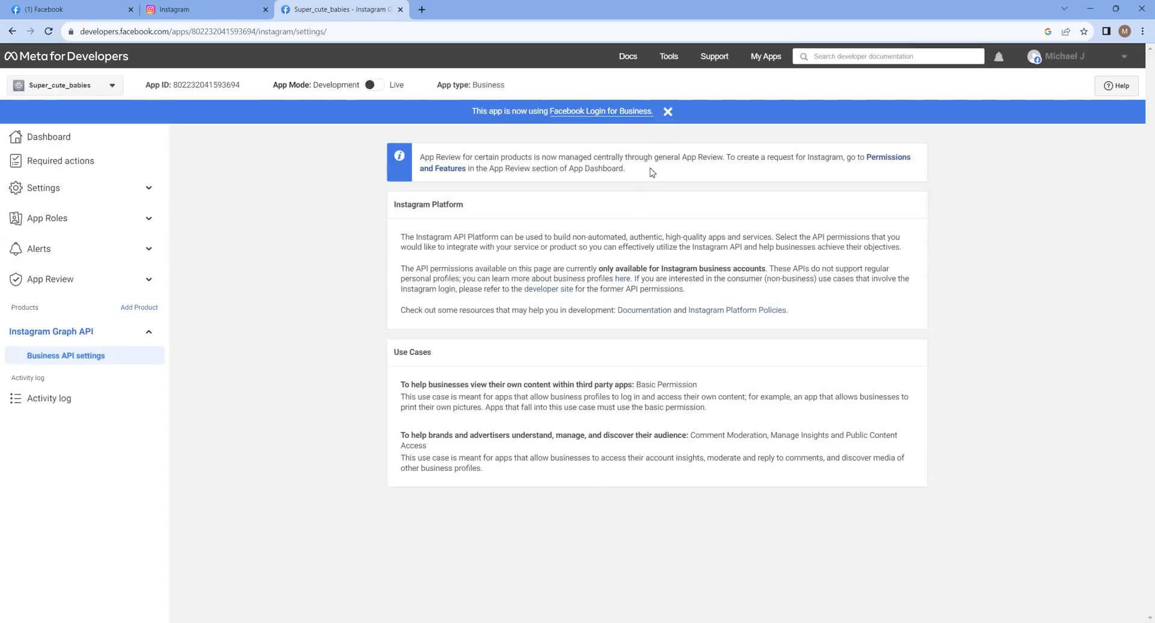
- Generate a user access token in Graph API Explorer granting all businesses and Instagram accounts, and copy it
{"action": "left_click", "coordinate": [668, 57]}
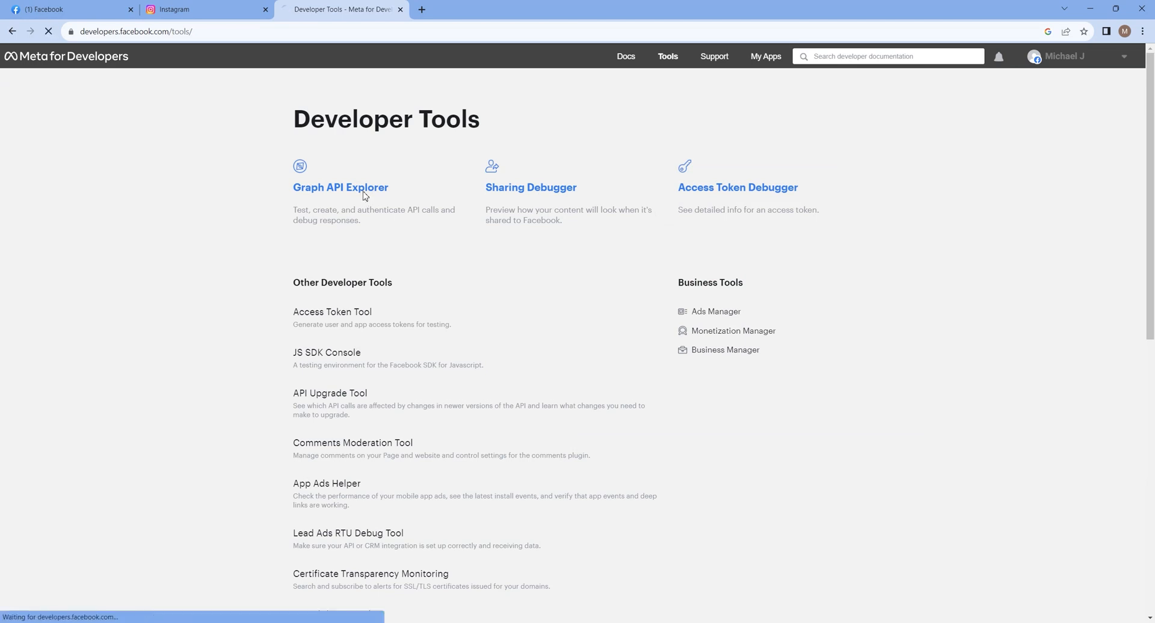
{"action": "left_click", "coordinate": [341, 191]}
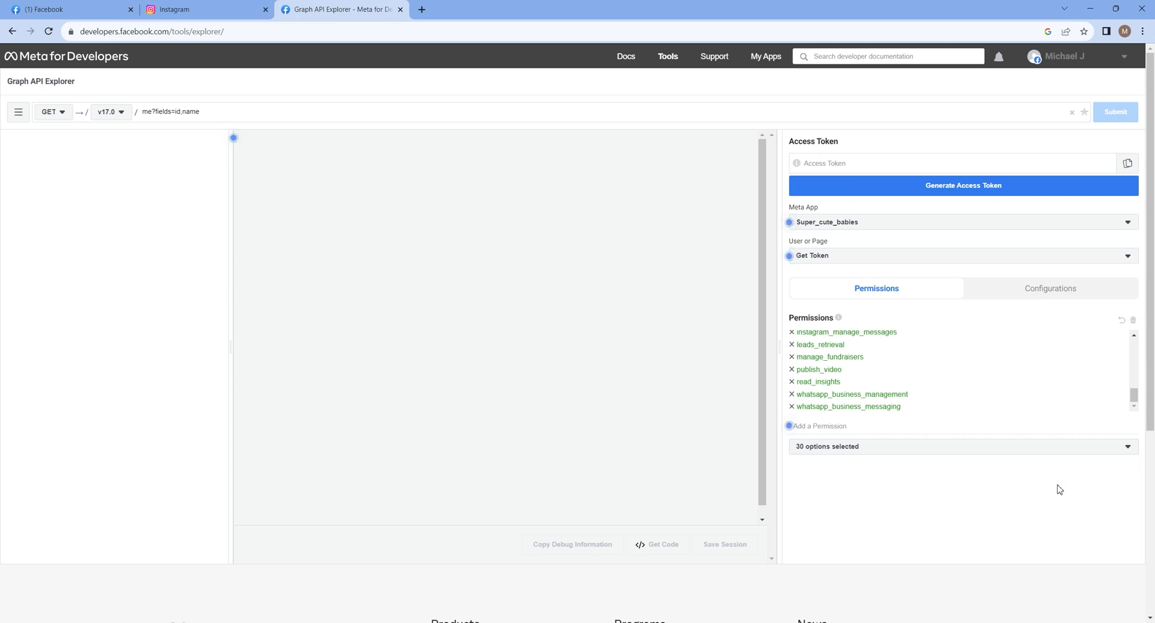
{"action": "left_click", "coordinate": [963, 185]}
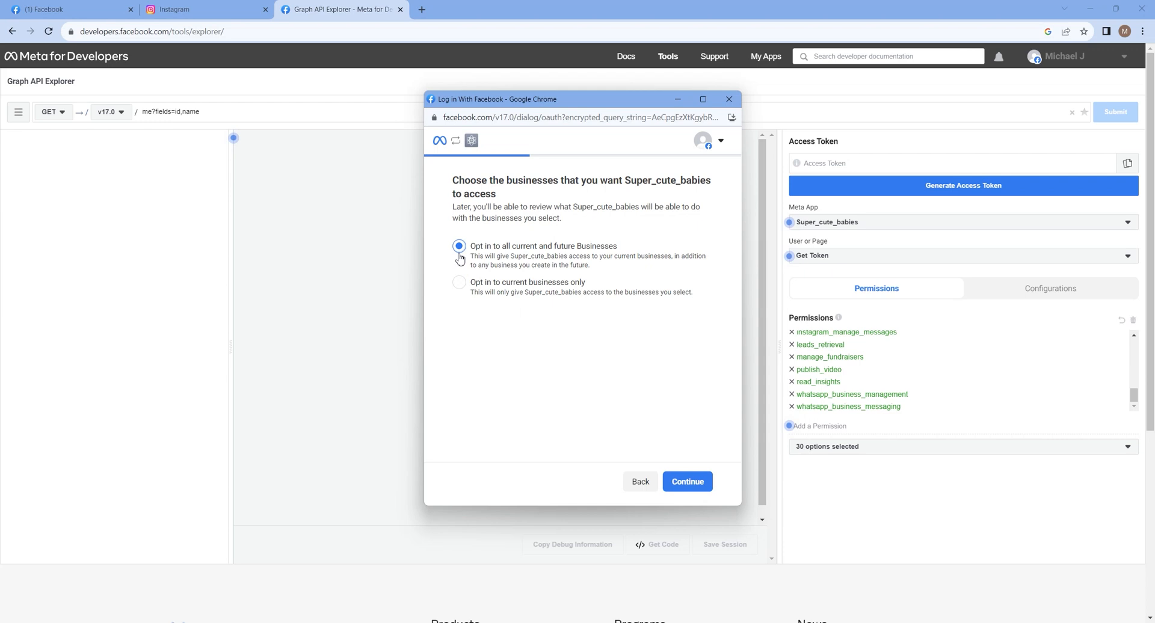
{"action": "left_click", "coordinate": [686, 481]}
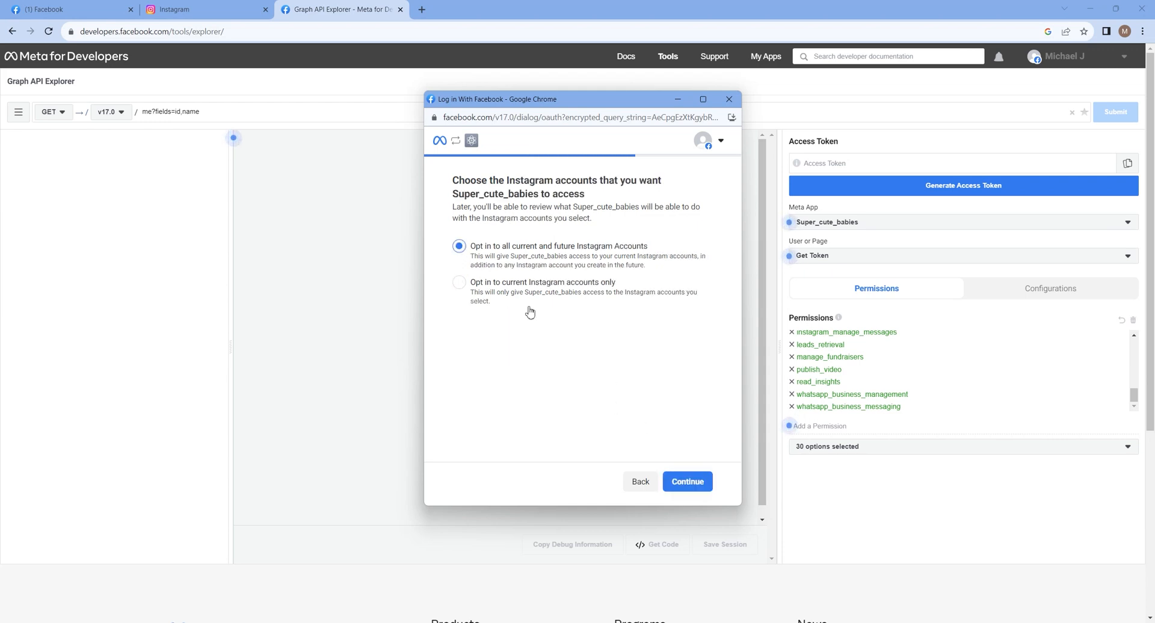
{"action": "left_click", "coordinate": [687, 482]}
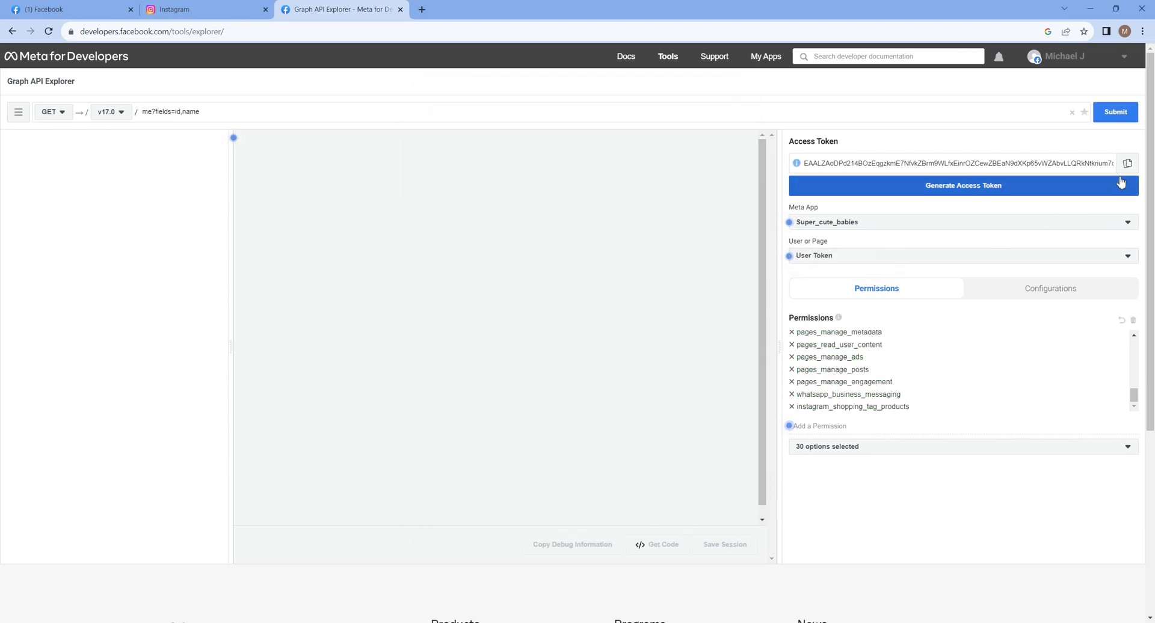
{"action": "left_click", "coordinate": [668, 57]}
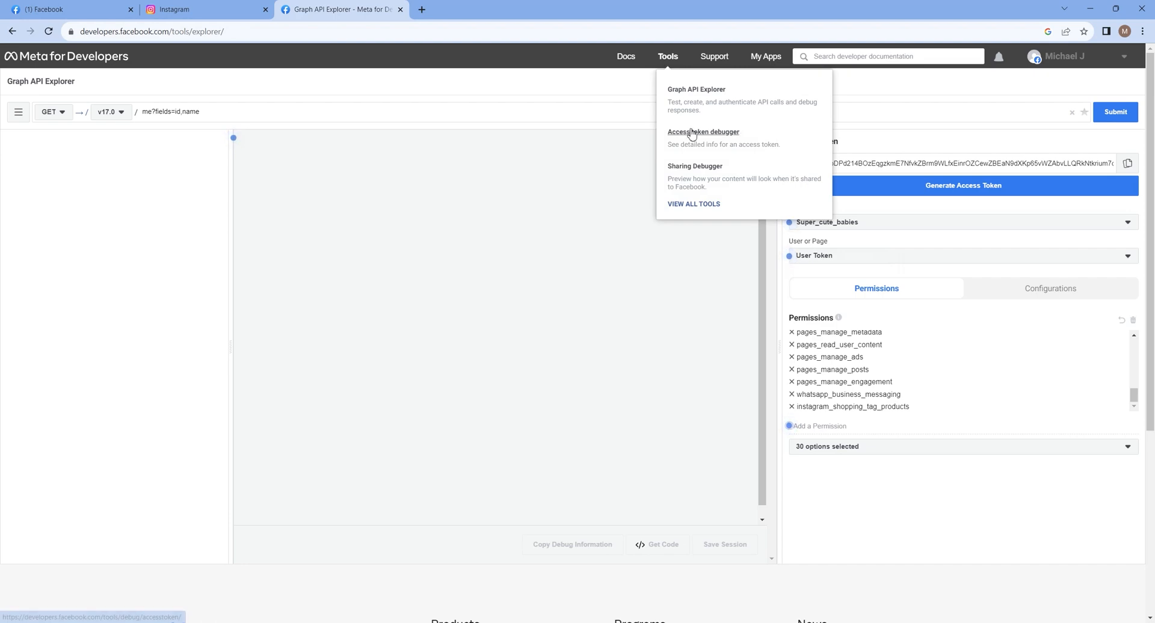
- Debug the token and extend its expiry to about two months, then copy the extended token back to SuperAGI
{"action": "left_click", "coordinate": [703, 133]}
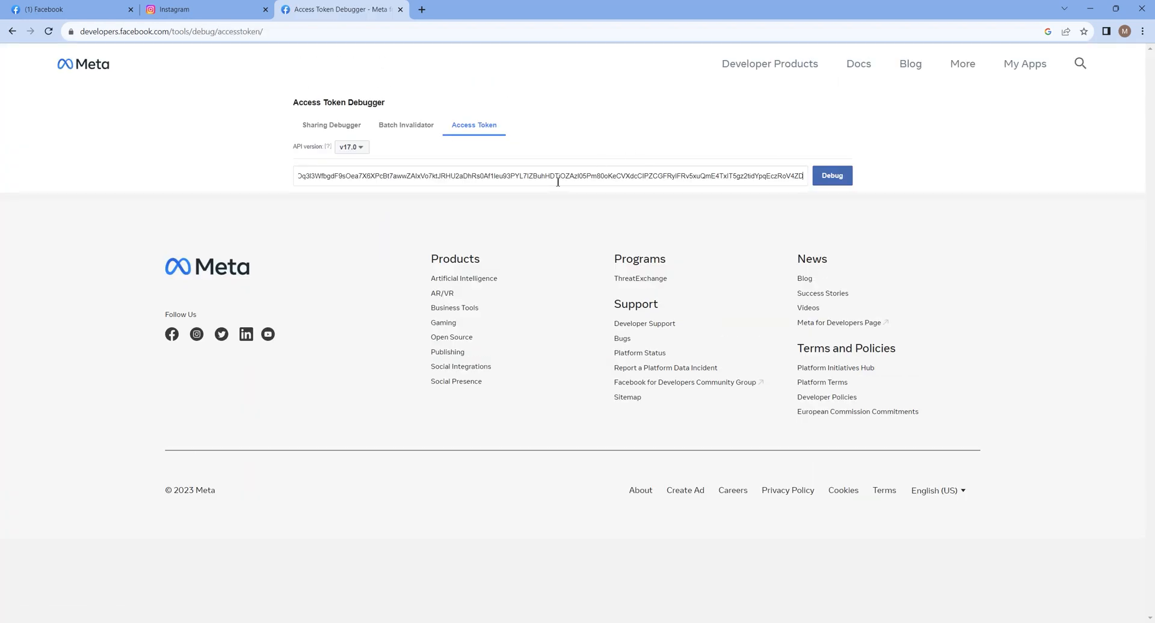
{"action": "left_click", "coordinate": [831, 176]}
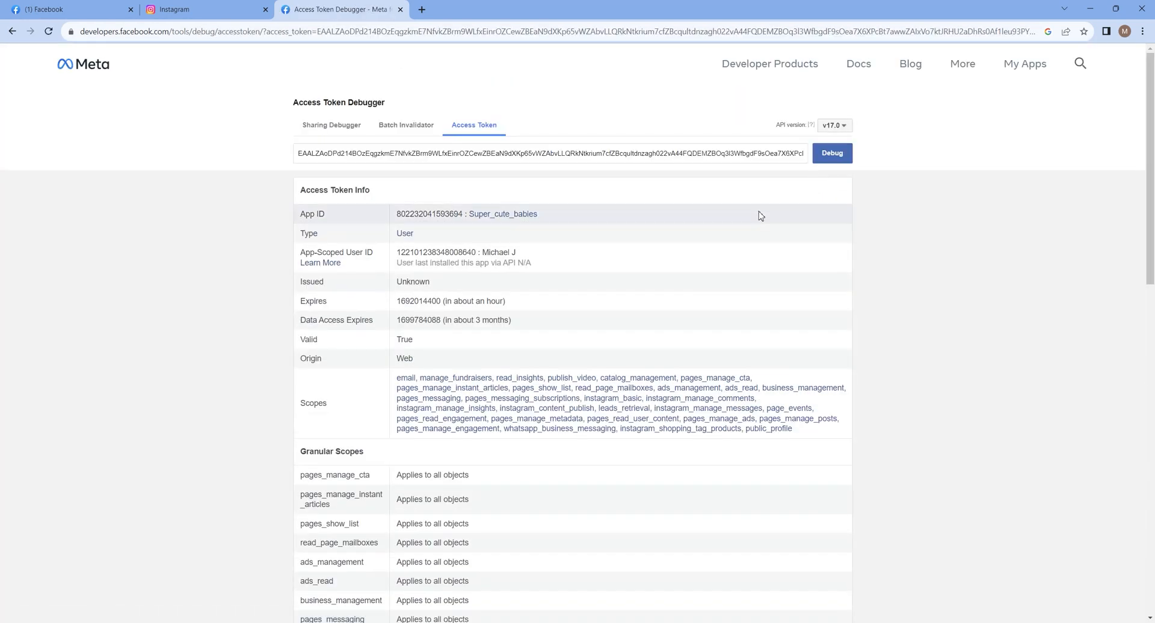
{"action": "mouse_move", "coordinate": [506, 307]}
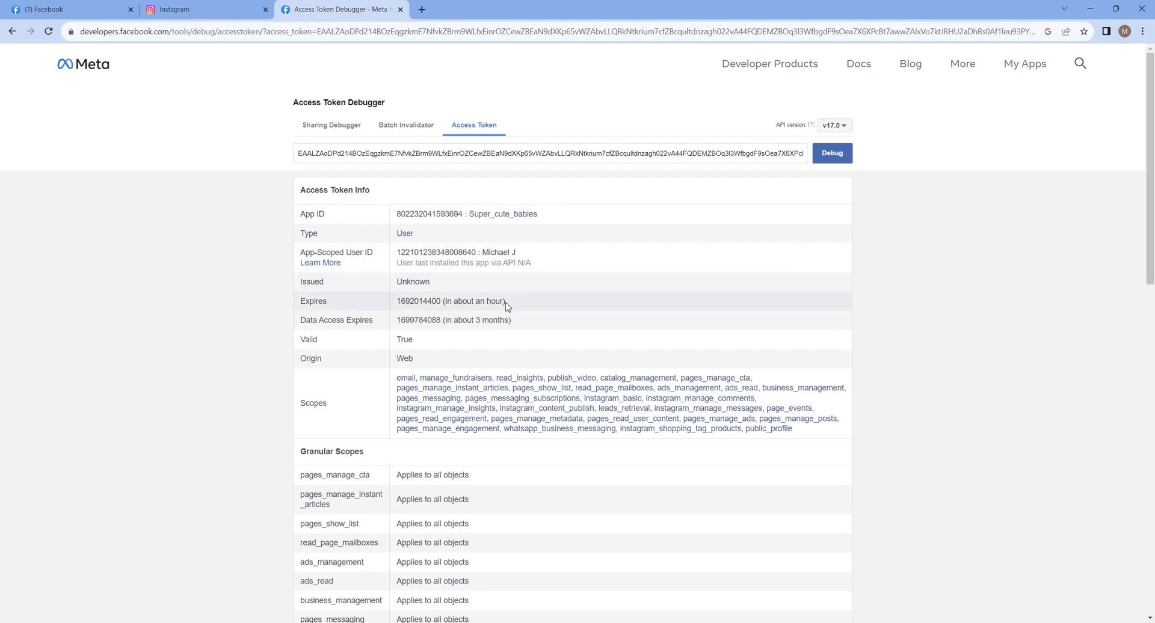
{"action": "scroll", "scroll_direction": "down", "scroll_amount": 3}
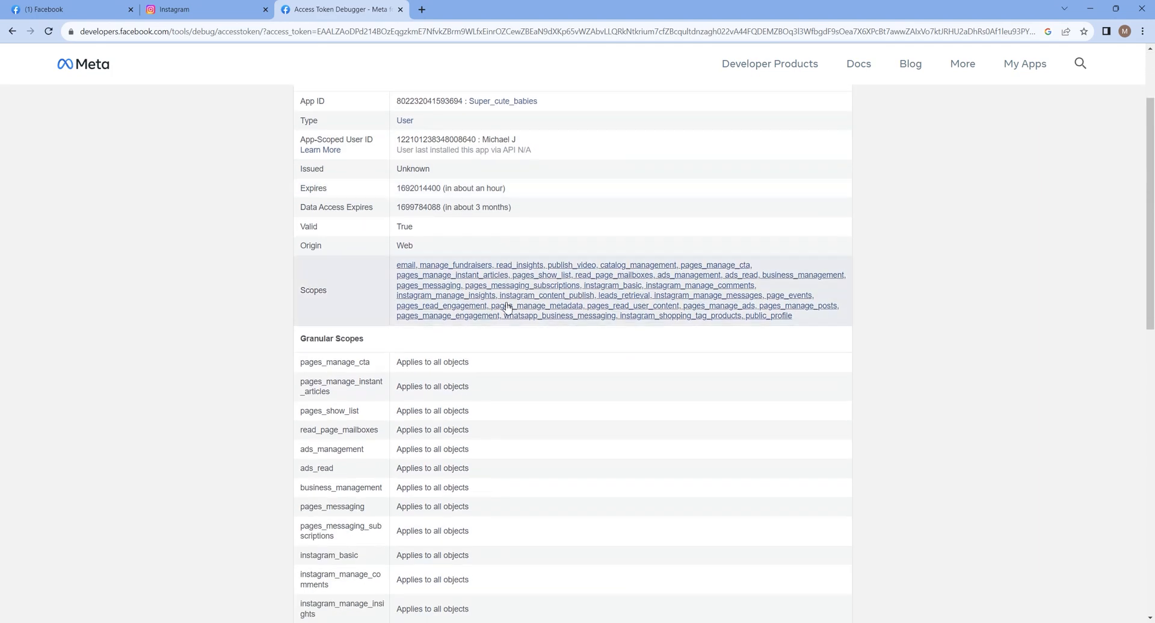
{"action": "scroll", "scroll_direction": "down", "scroll_amount": 3}
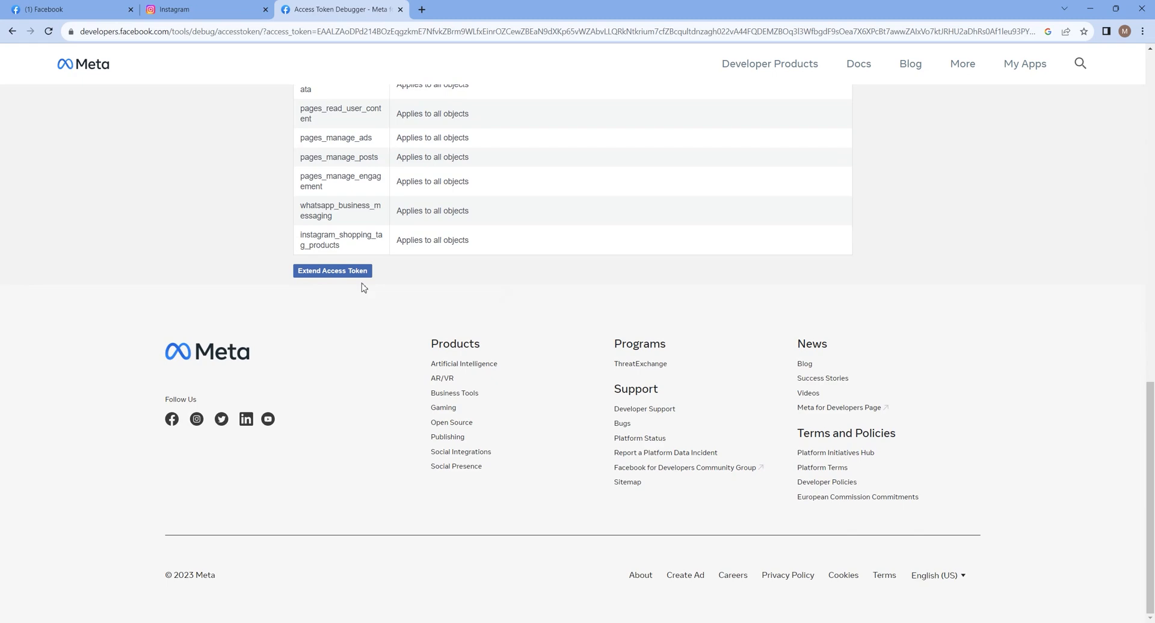
{"action": "left_click", "coordinate": [333, 270]}
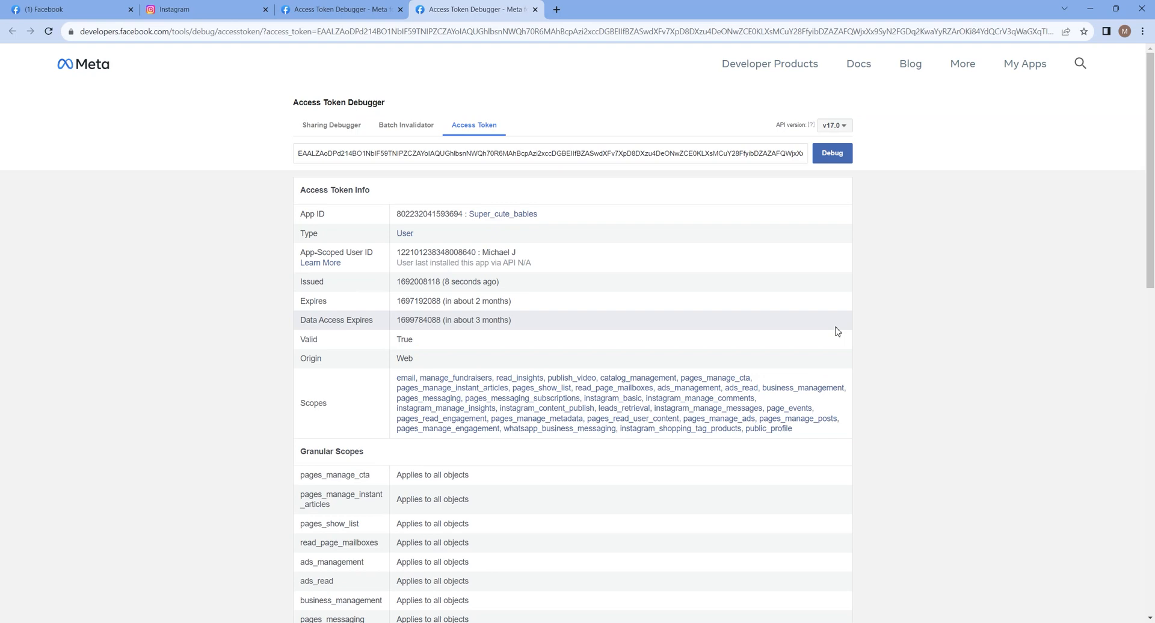
{"action": "triple_click", "coordinate": [533, 153]}
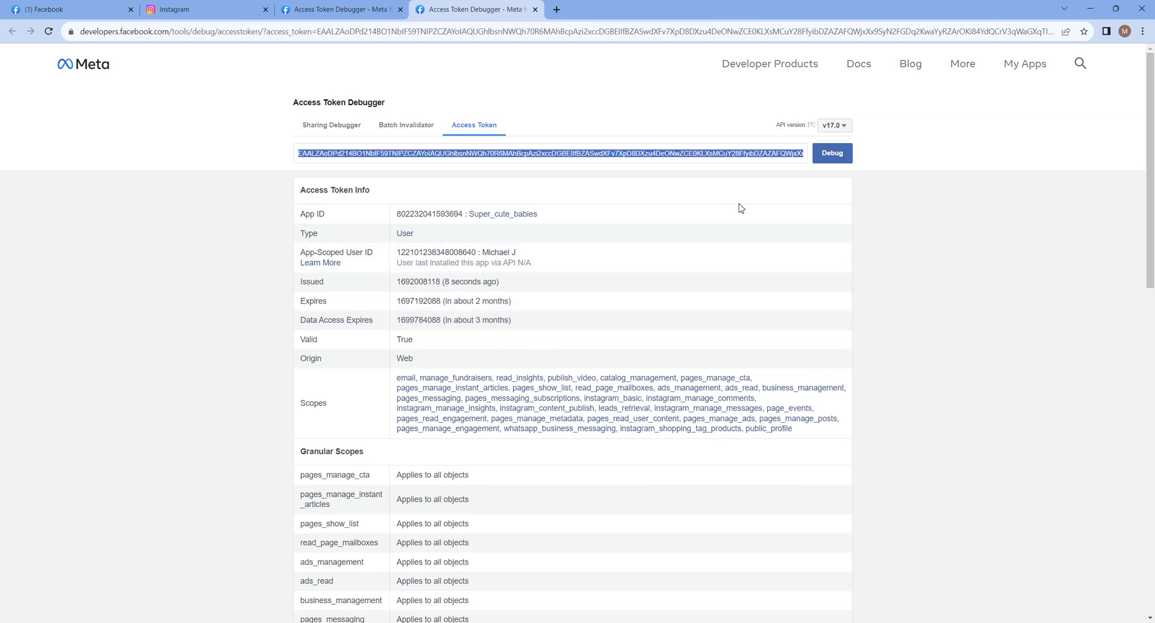
{"action": "left_click", "coordinate": [66, 9]}
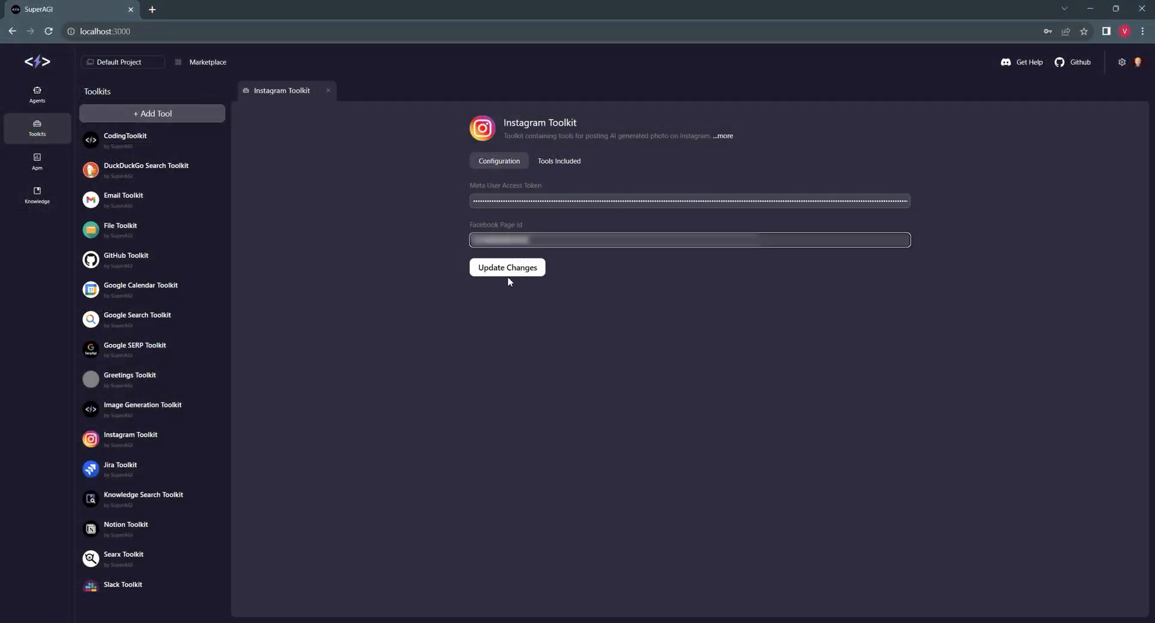
- Update the Instagram Toolkit with the extended Meta access token and Facebook page ID
{"action": "left_click", "coordinate": [507, 267]}
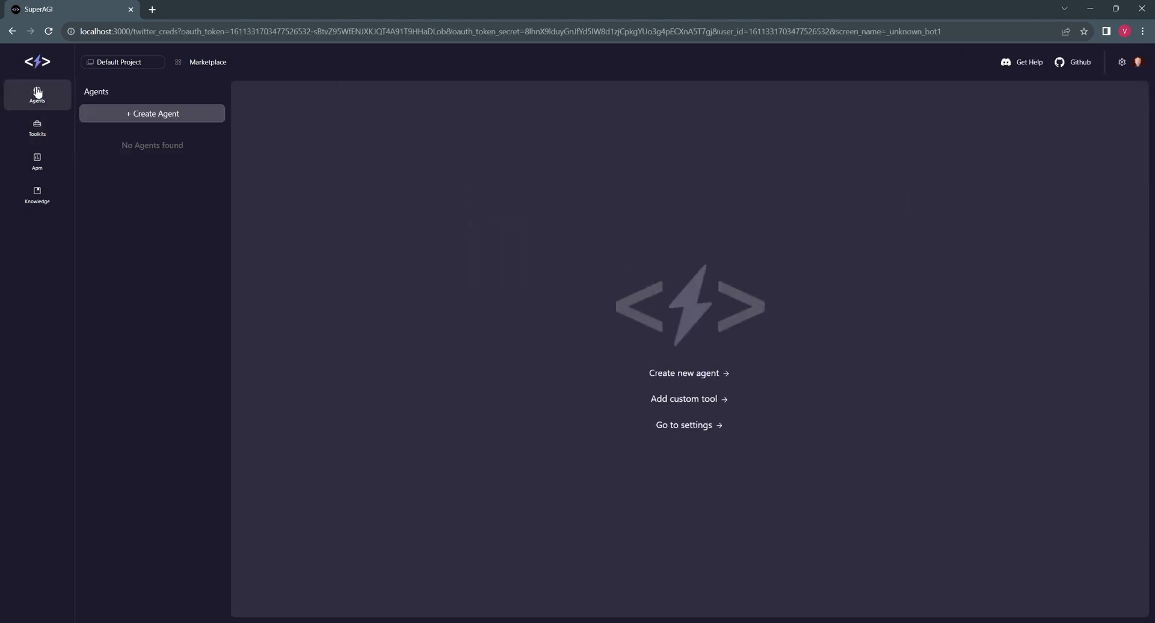
- Create and run an agent with GoogleSearch, Instagram and DalleImageGeneration tools, then view its Hogwarts post on Instagram
{"action": "left_click", "coordinate": [689, 373]}
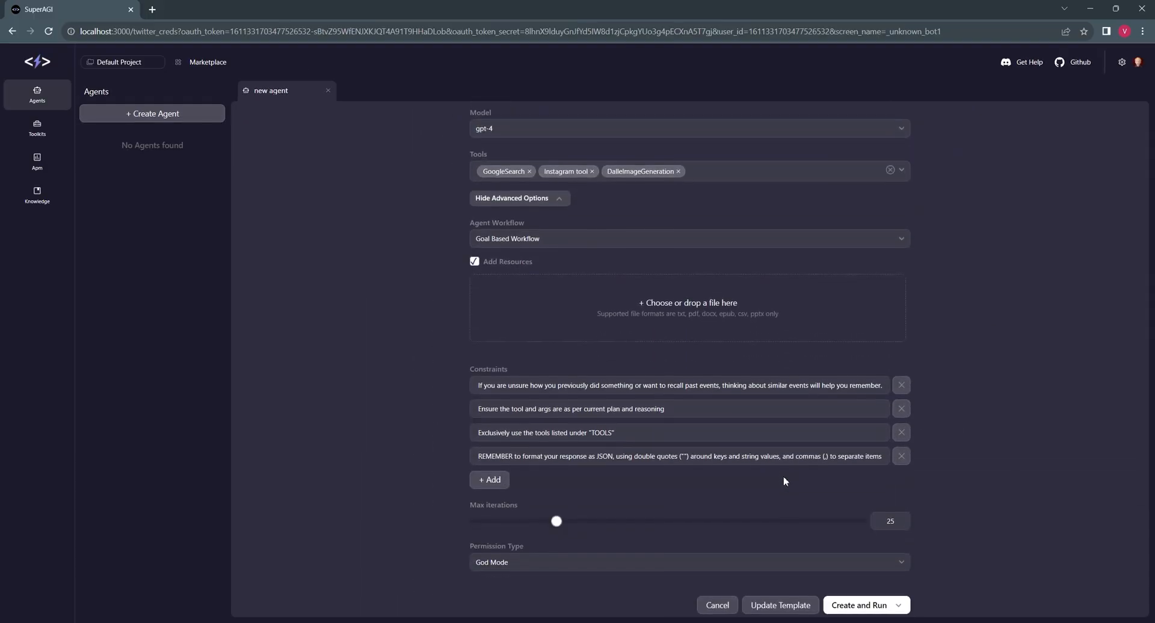
{"action": "left_click", "coordinate": [858, 606]}
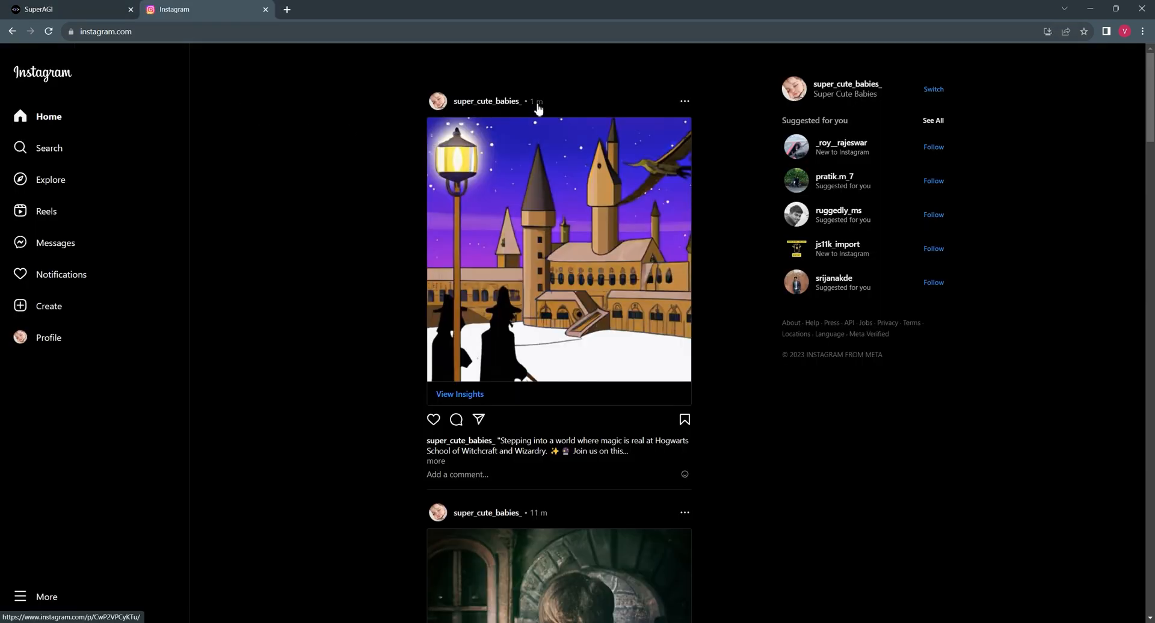
{"action": "left_click", "coordinate": [559, 249]}
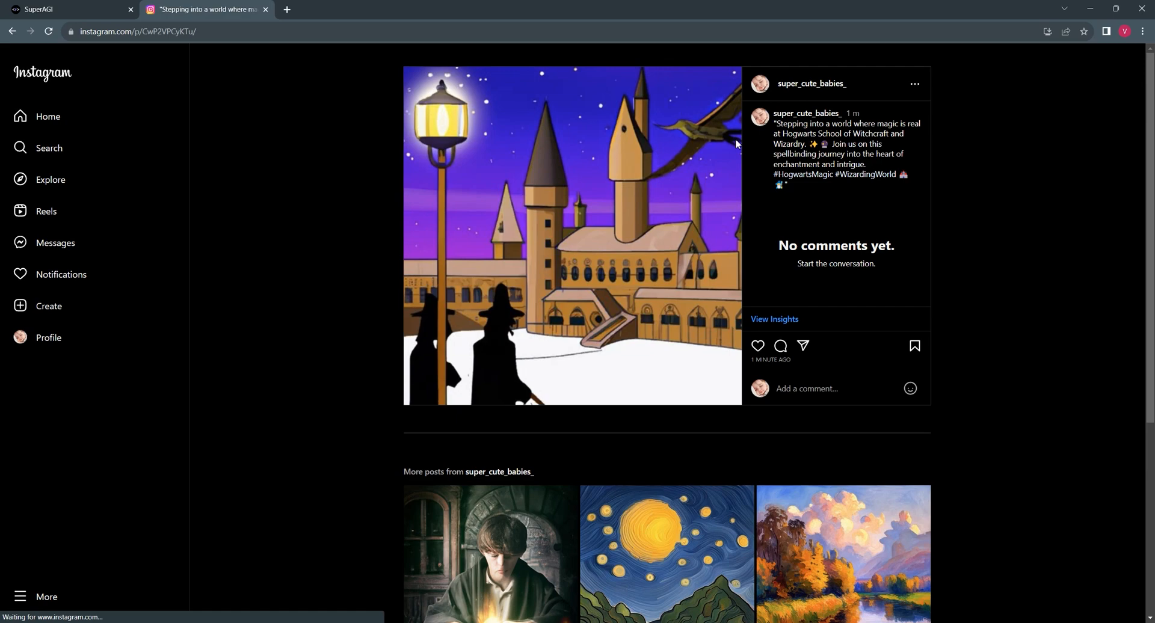